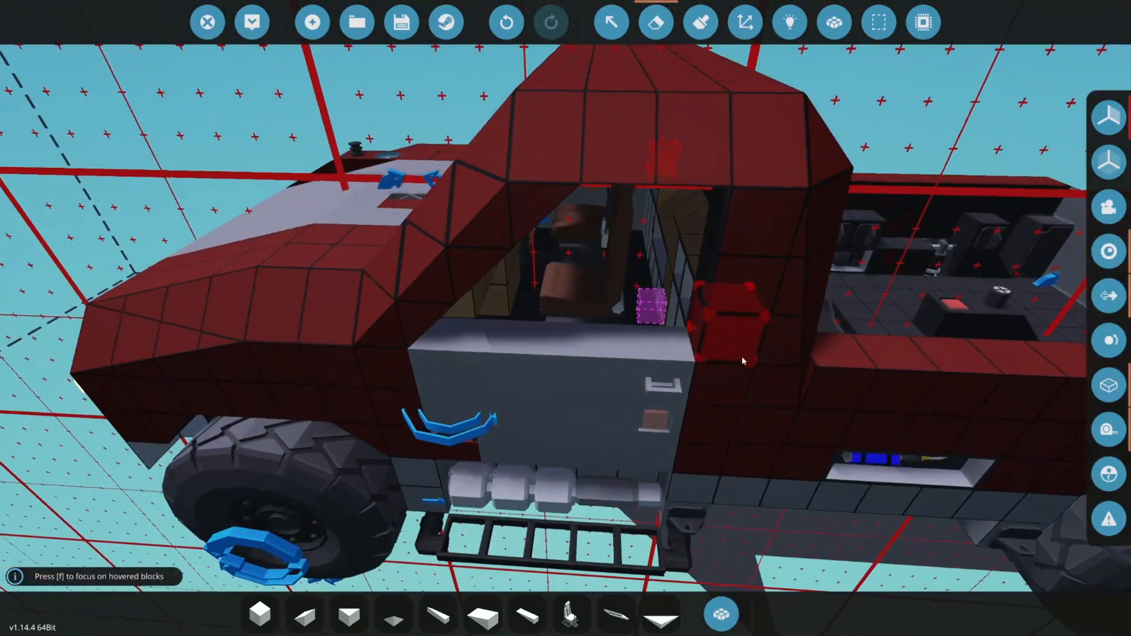
- Switch to the paint tool and pick the truck's dark red paint colour
click(699, 21)
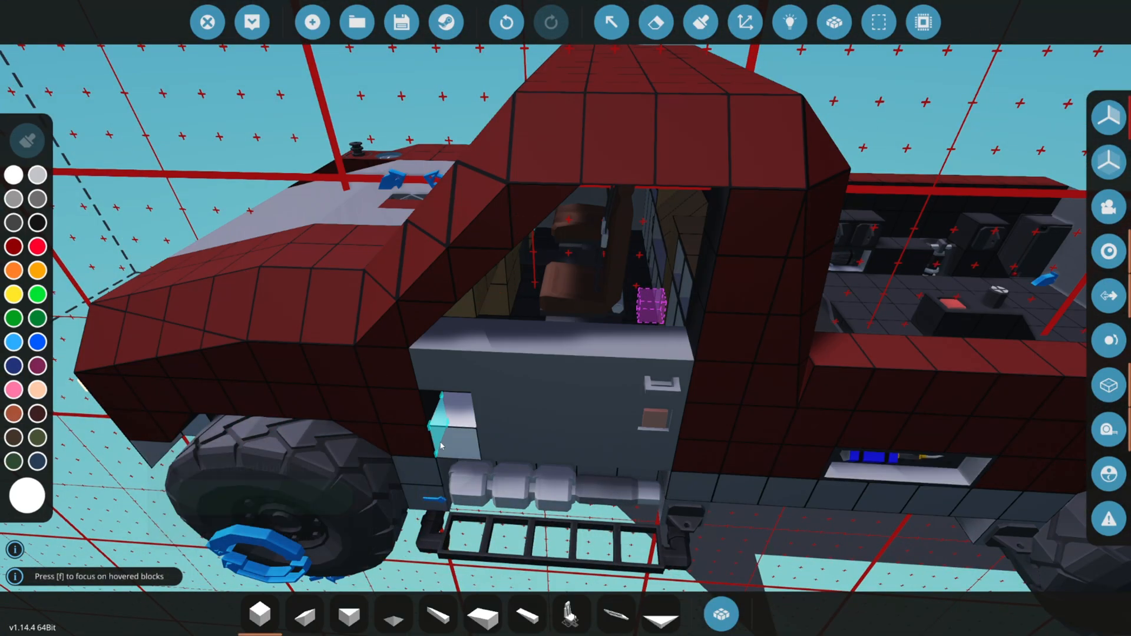
click(788, 21)
text(w)
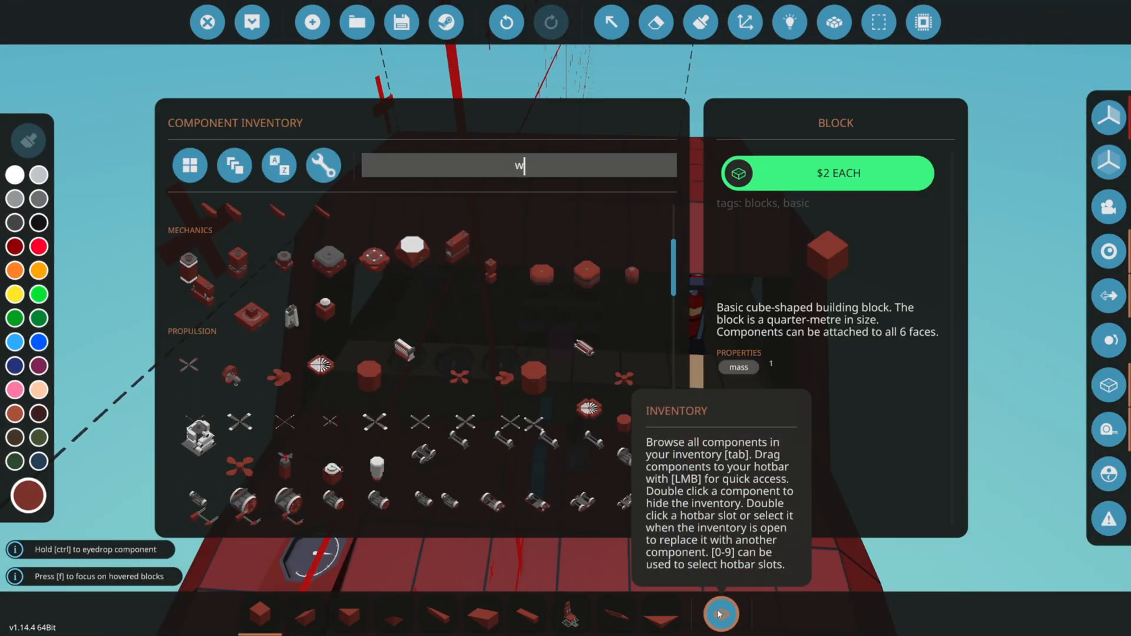
- Search "window" and choose the Window 1x3 piece to place beside the engine piping
text(indow)
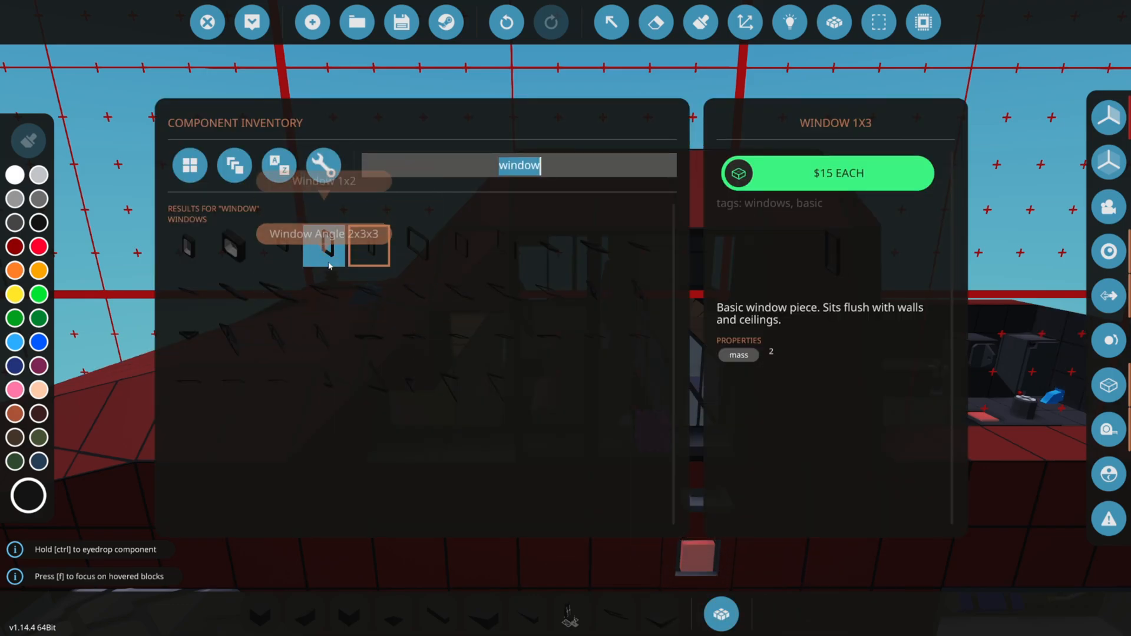
click(278, 245)
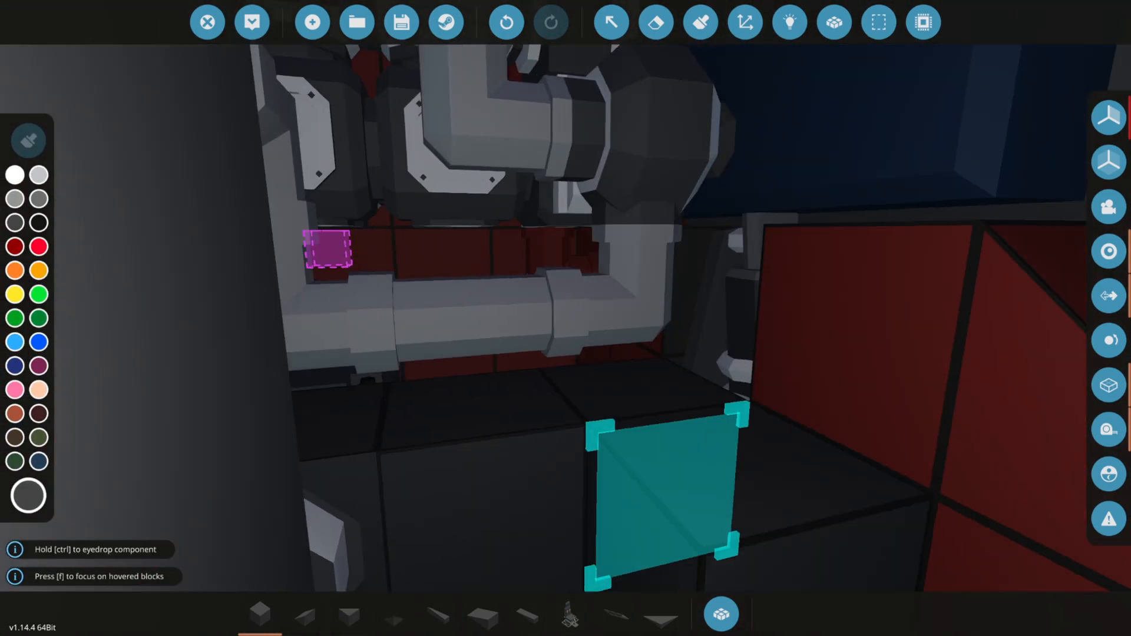
- Search "pipe" in the inventory and place the piece onto the blue pipe run
click(719, 614)
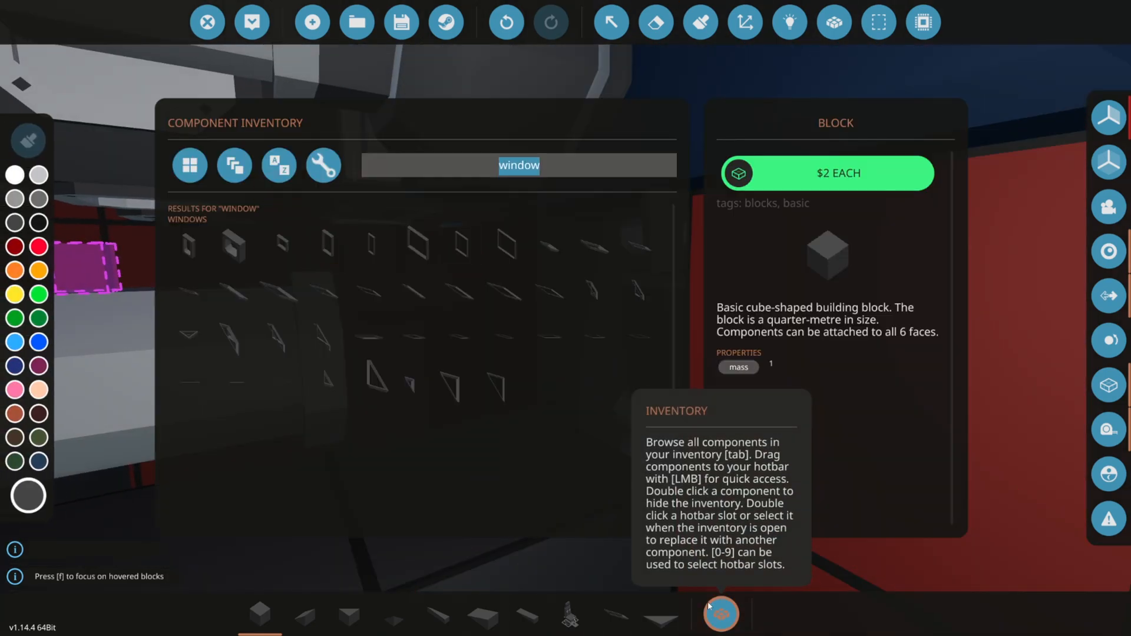
text(pipe)
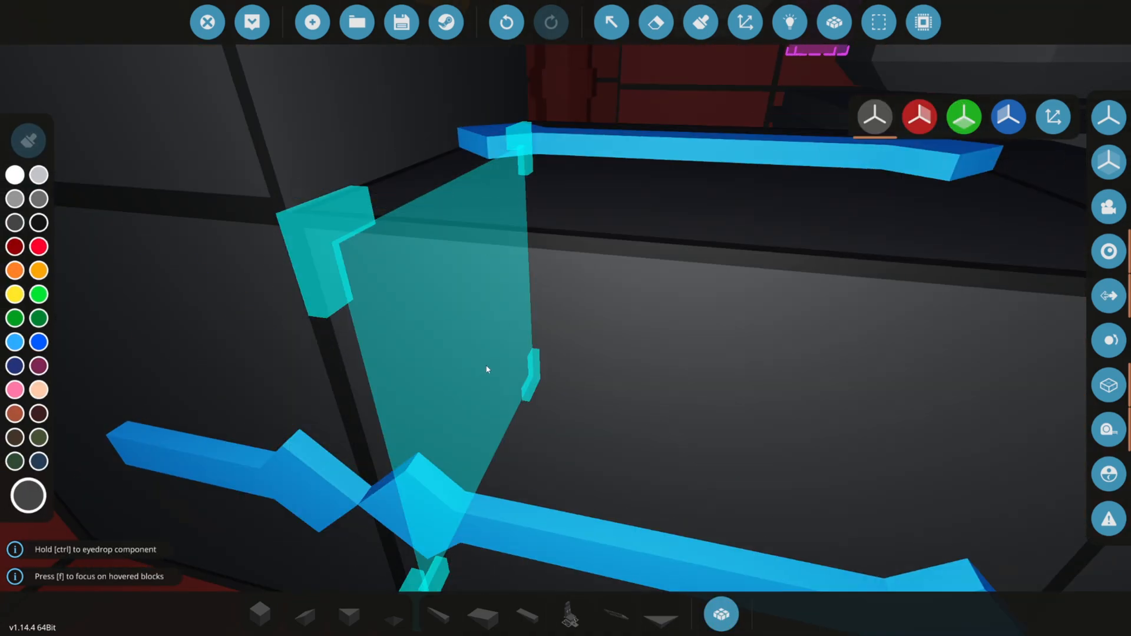
click(304, 614)
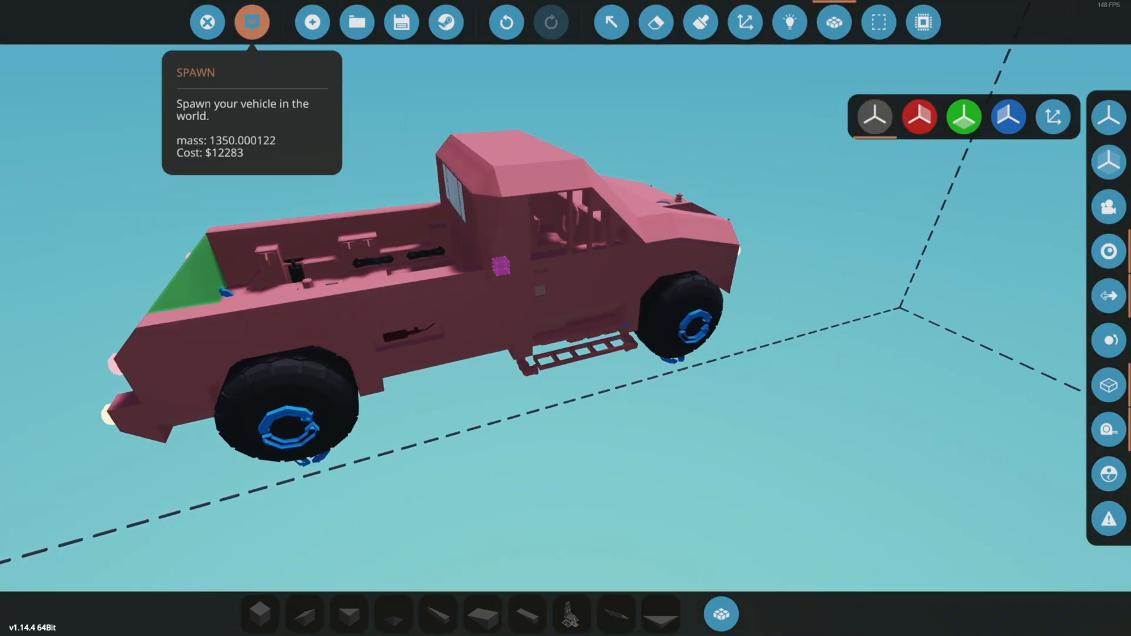
- Spawn the truck into the world to test it
click(252, 21)
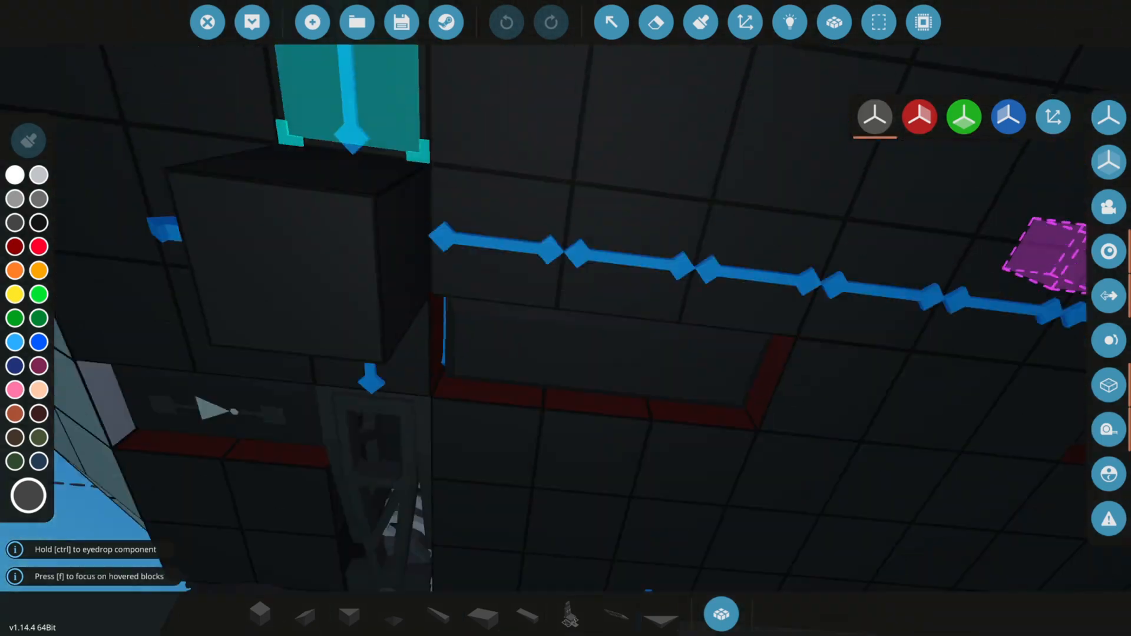
- Adjust parts on the truck and bring up the component inventory for a new search
click(878, 21)
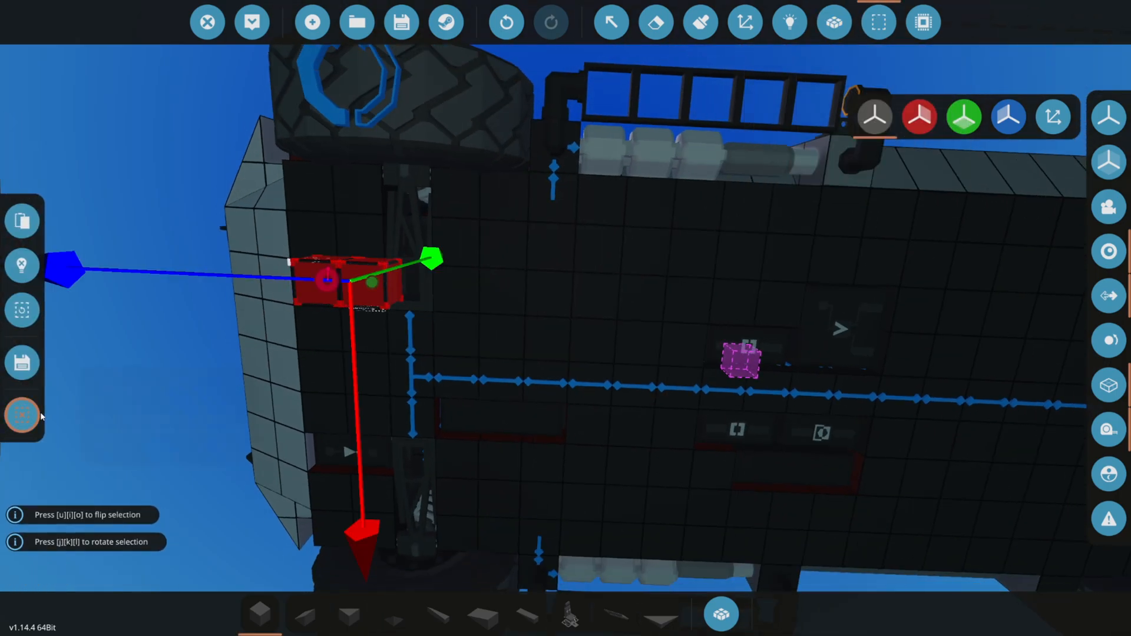
click(22, 415)
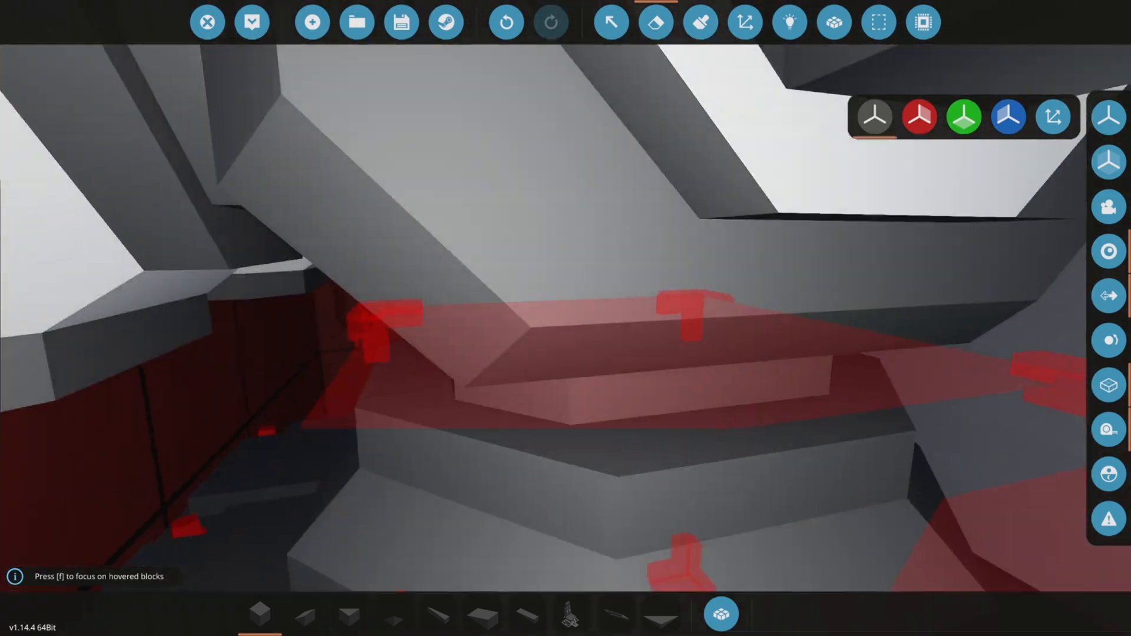
click(349, 613)
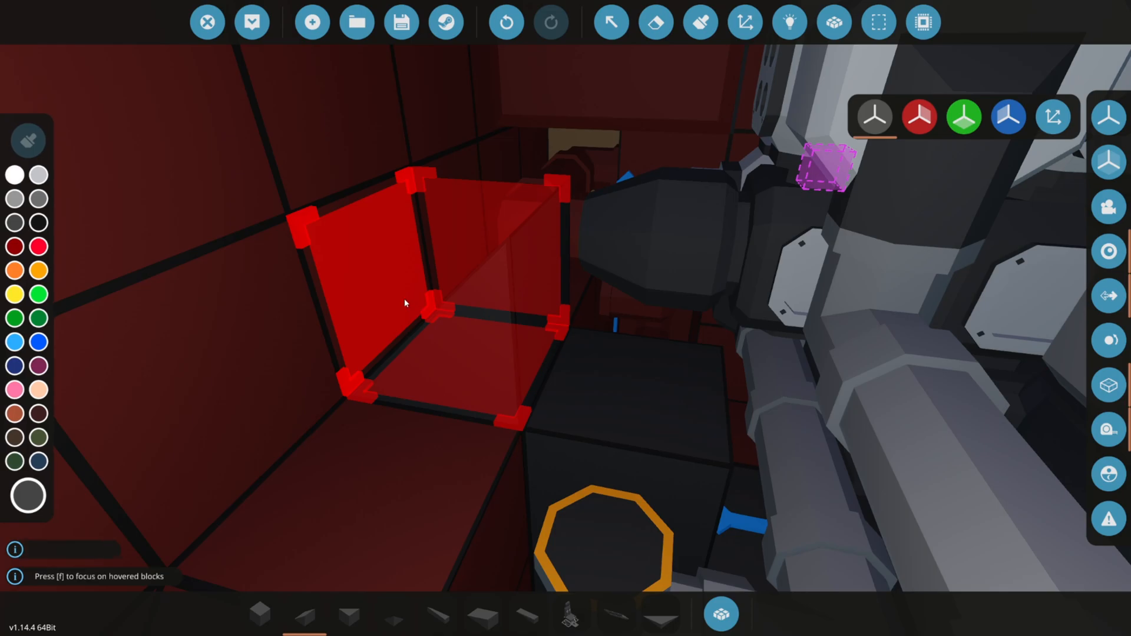
click(720, 613)
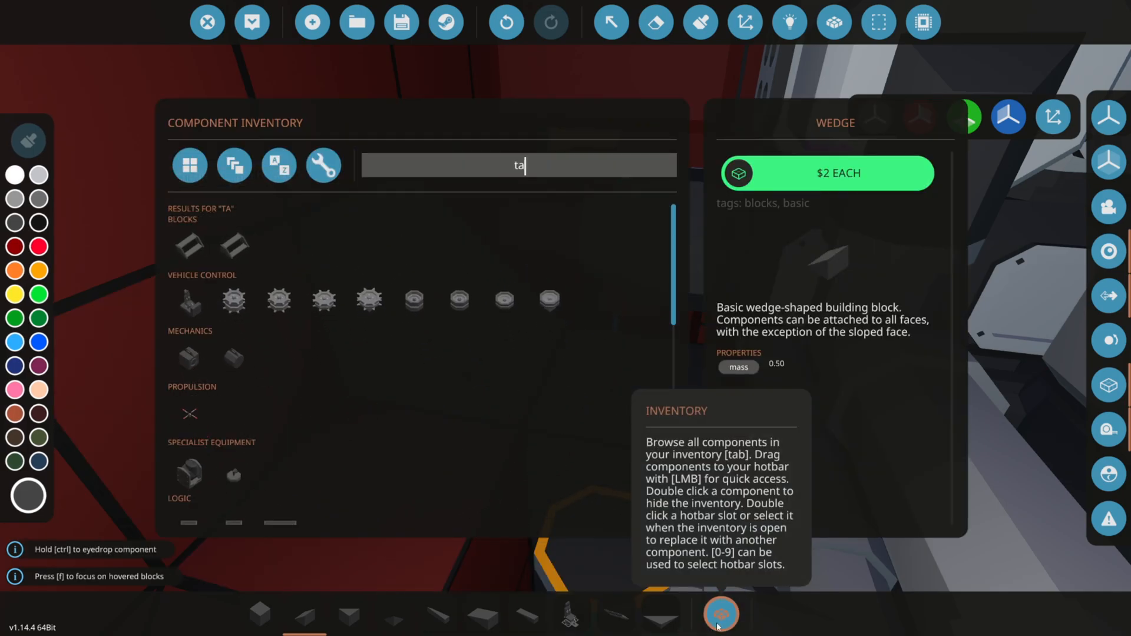
click(719, 614)
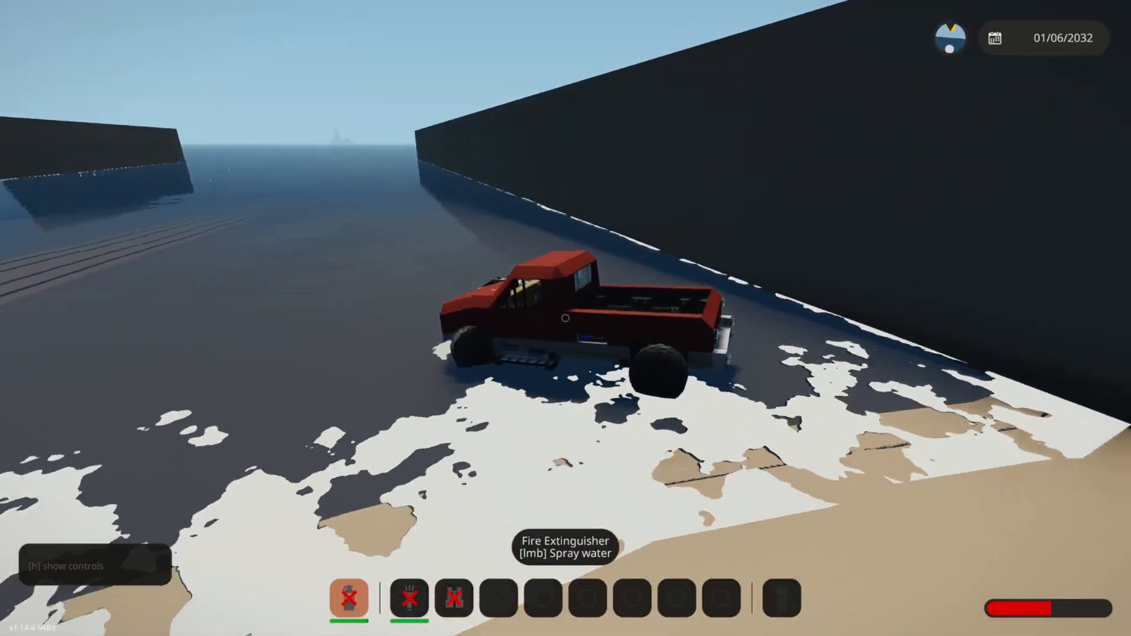
- Pause the test drive and return to the vehicle workbench editor
key(Escape)
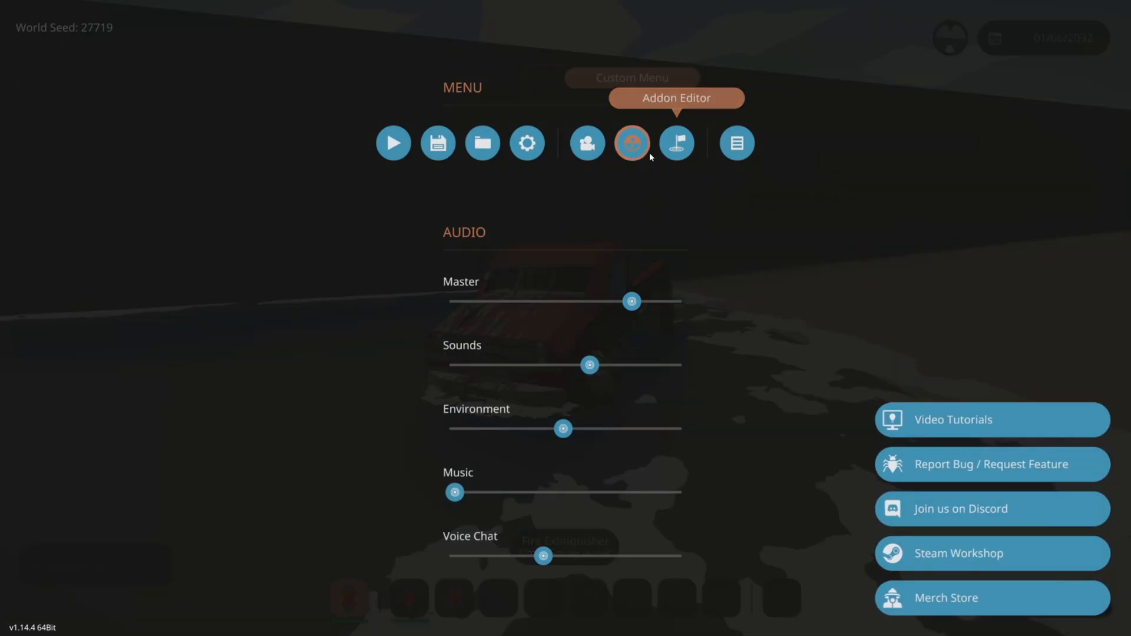
click(632, 142)
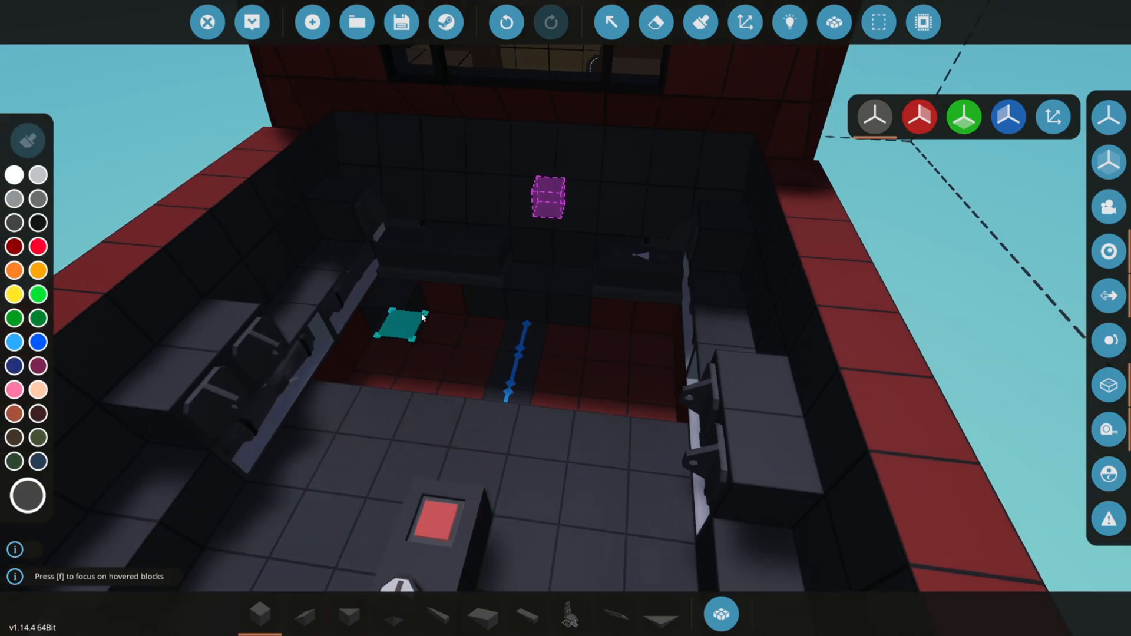
- Place the hotbar component on the rear corners of the pickup's cab wall
click(718, 614)
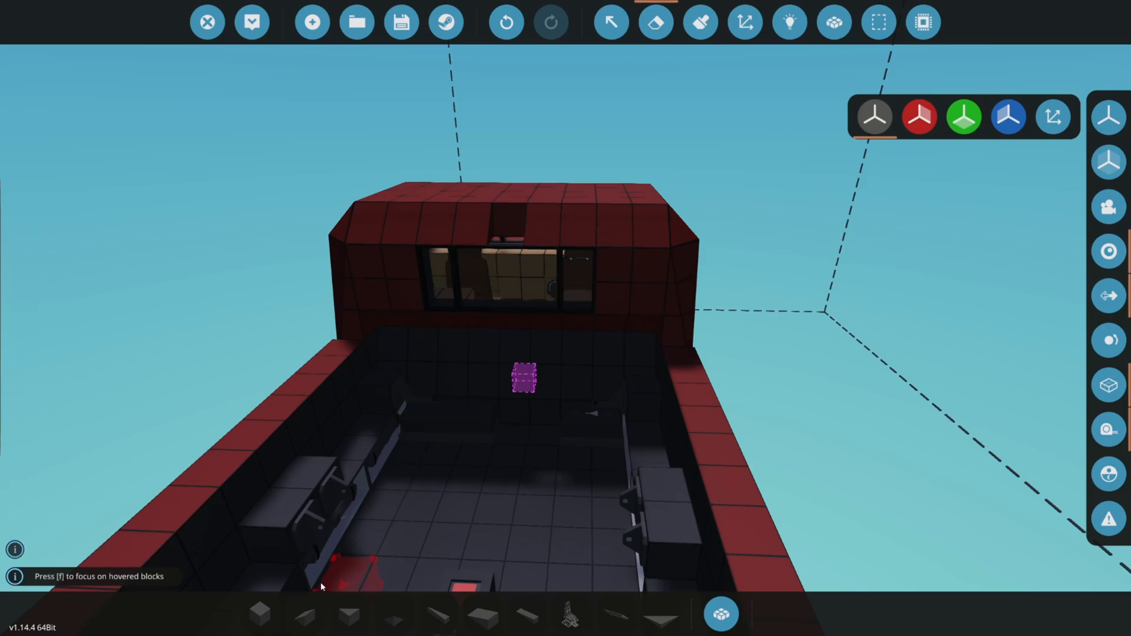
click(720, 614)
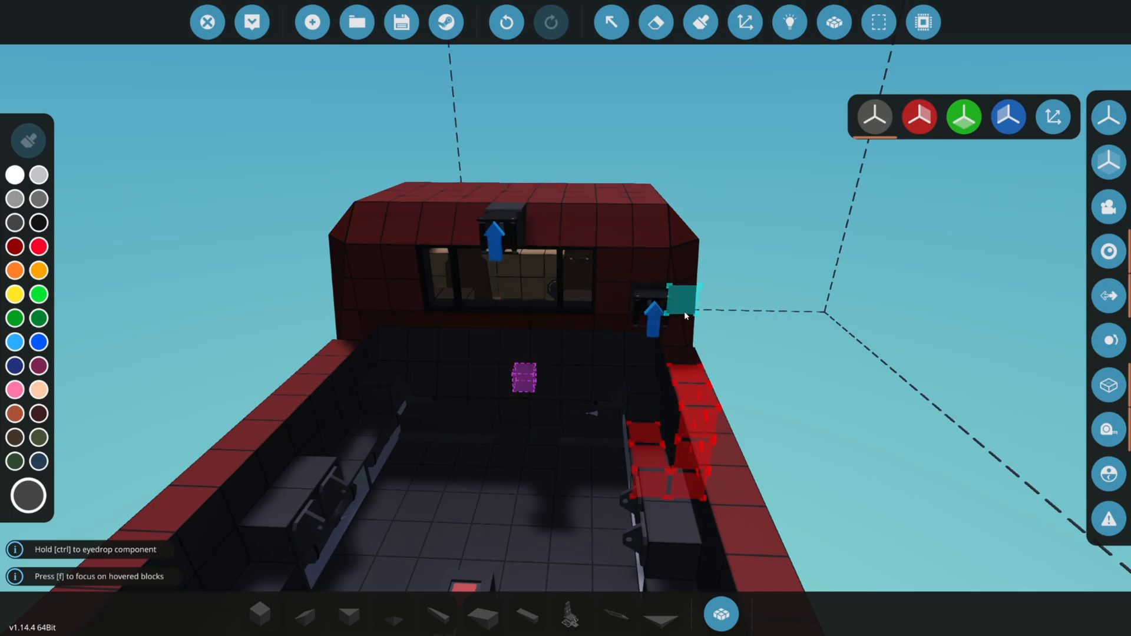
click(789, 21)
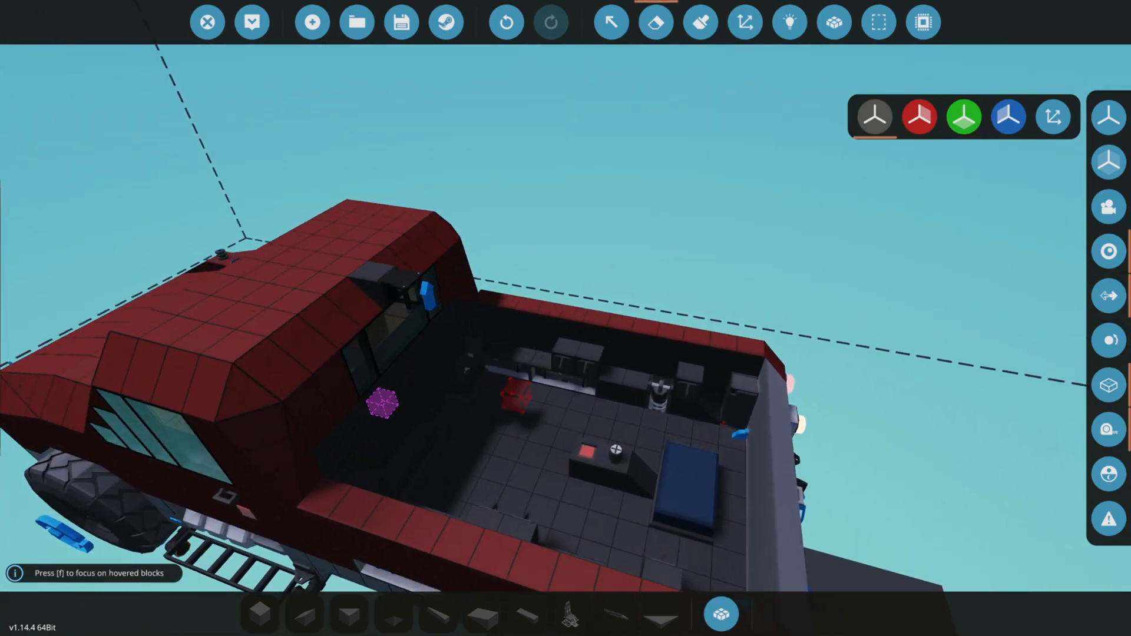
- Choose a propulsion component from the inventory to fit on the truck
click(719, 614)
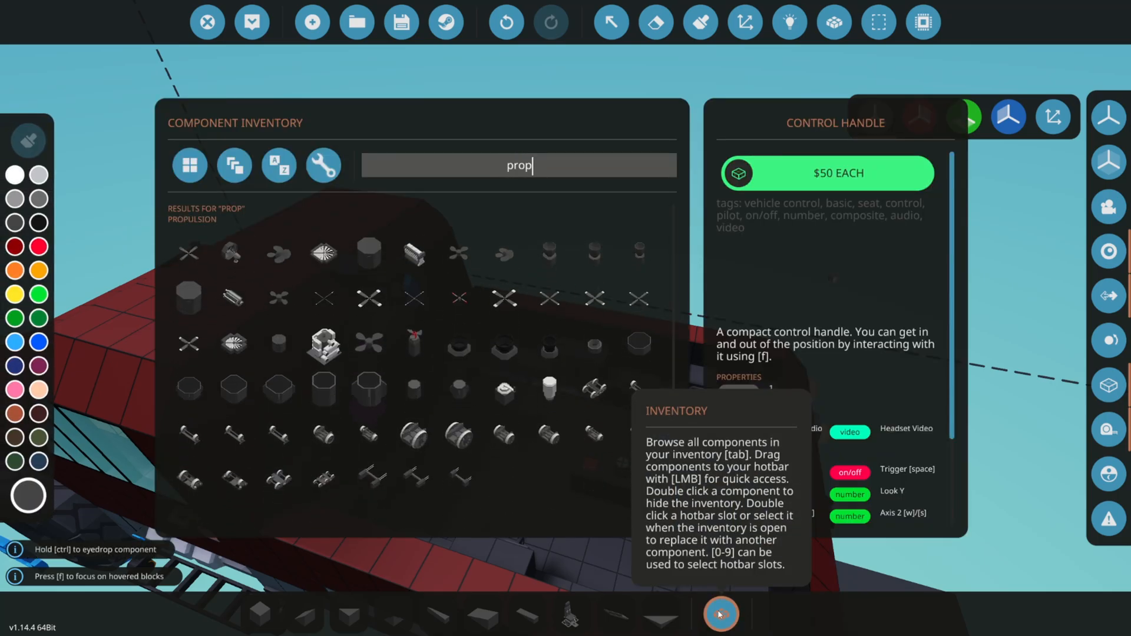
click(414, 336)
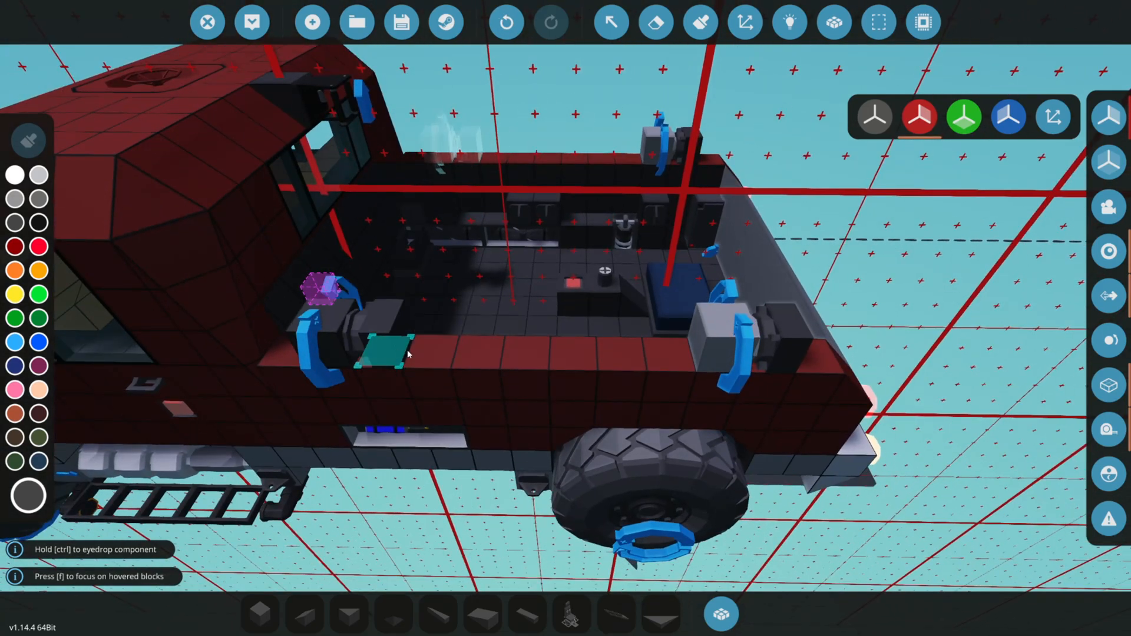
- Place the side arm part, search "landing" for the float, and switch to logic view
click(302, 614)
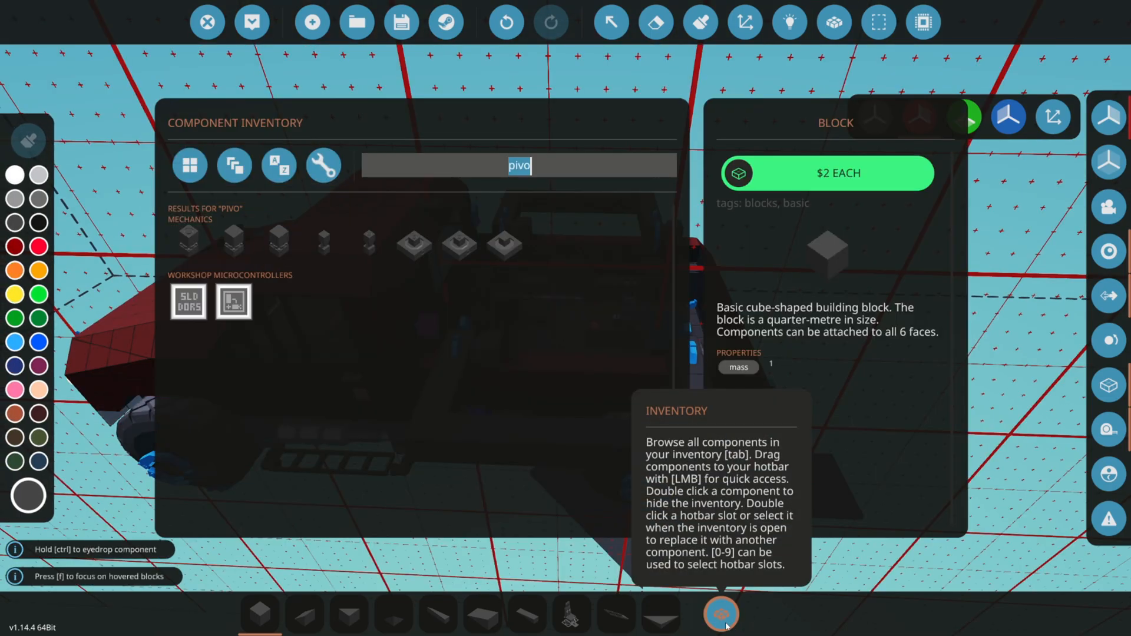
text(landing)
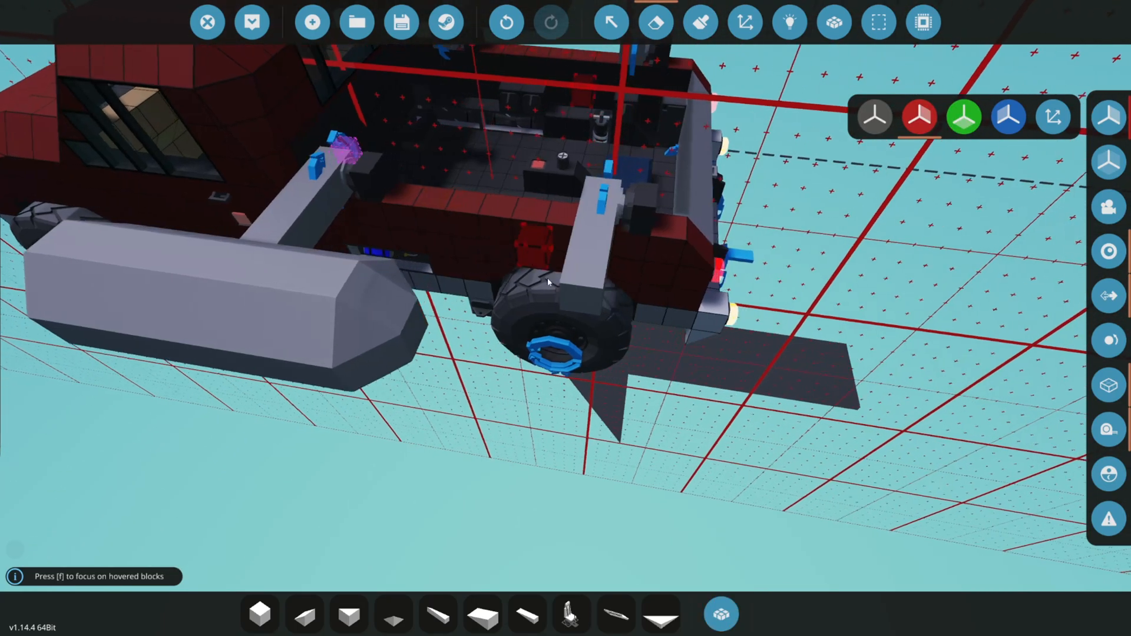
click(698, 21)
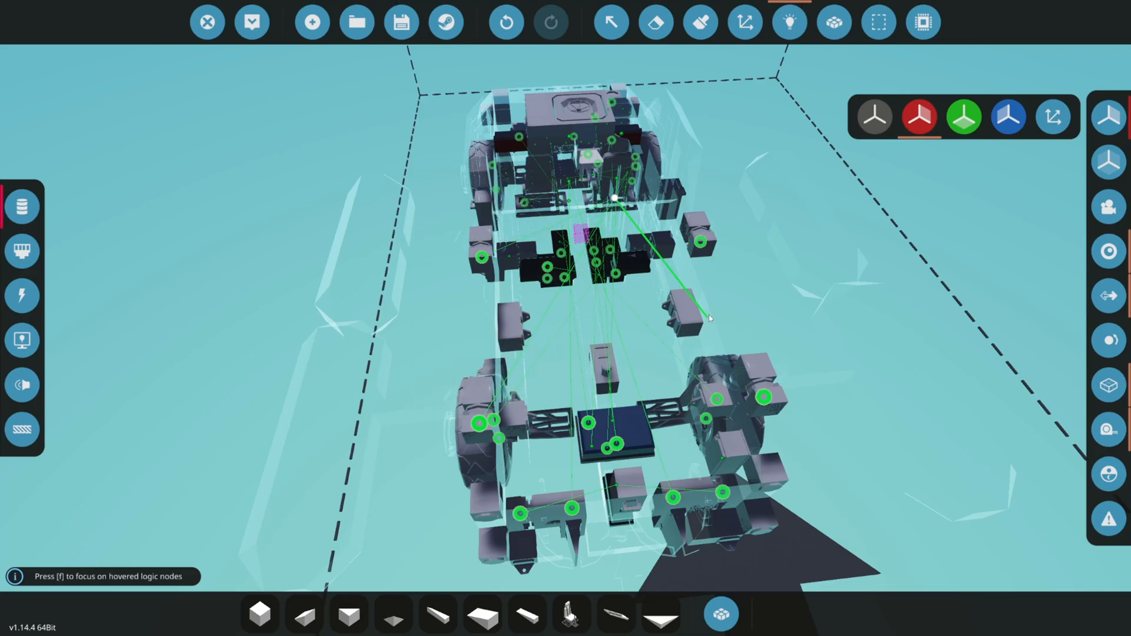
mouse_move(608, 21)
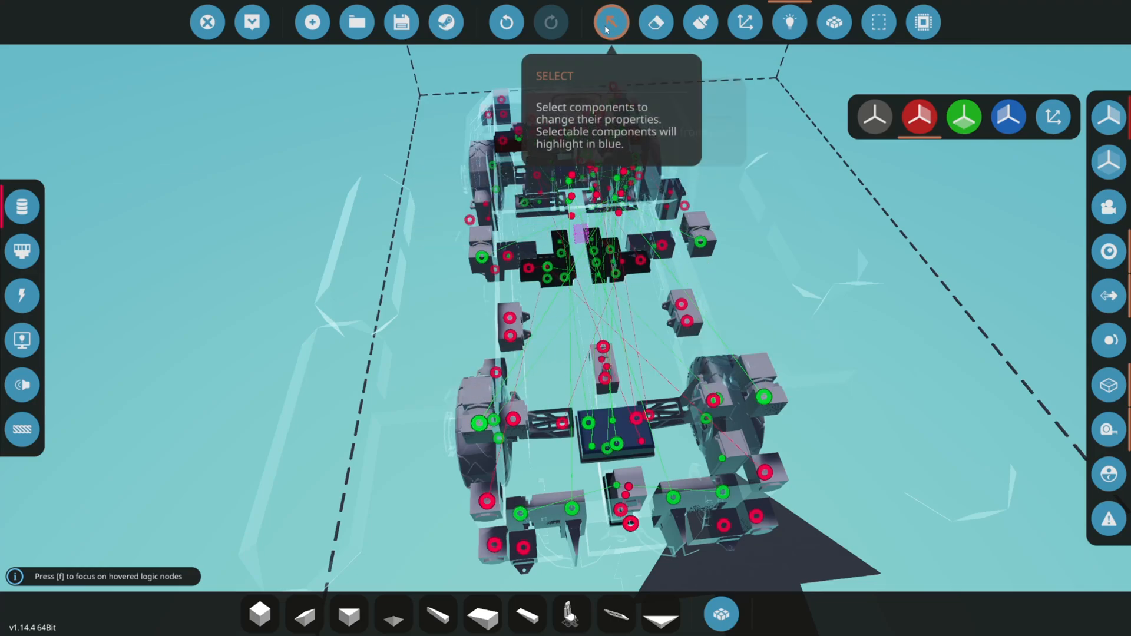
- Set the driver handle's up/down axis to Sticky mode labelled "Floaties"
click(610, 21)
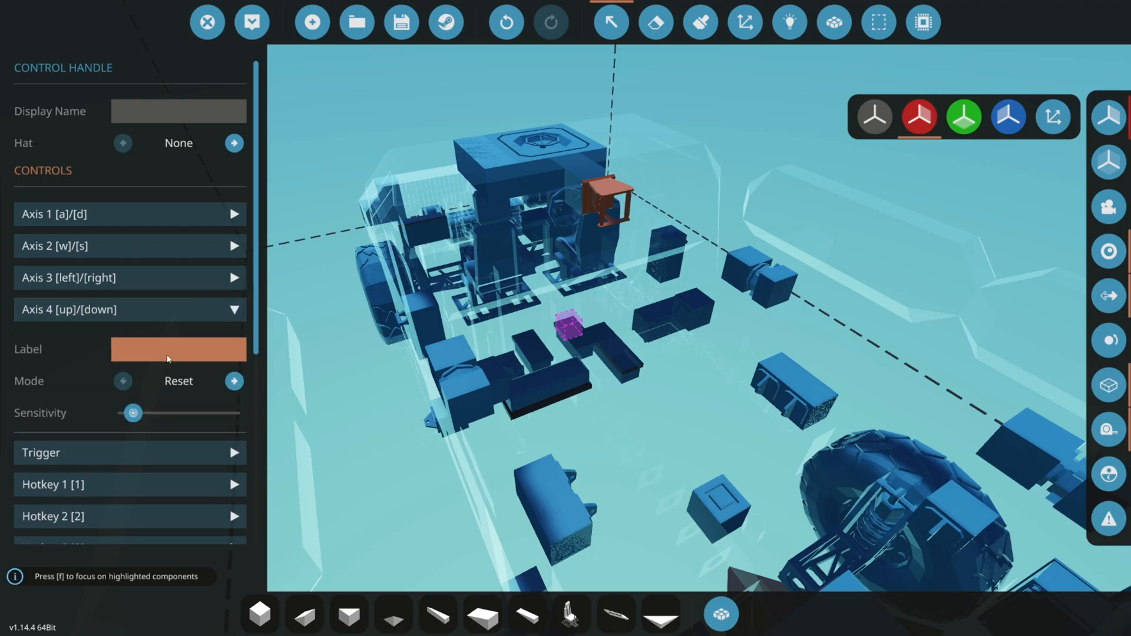
click(233, 381)
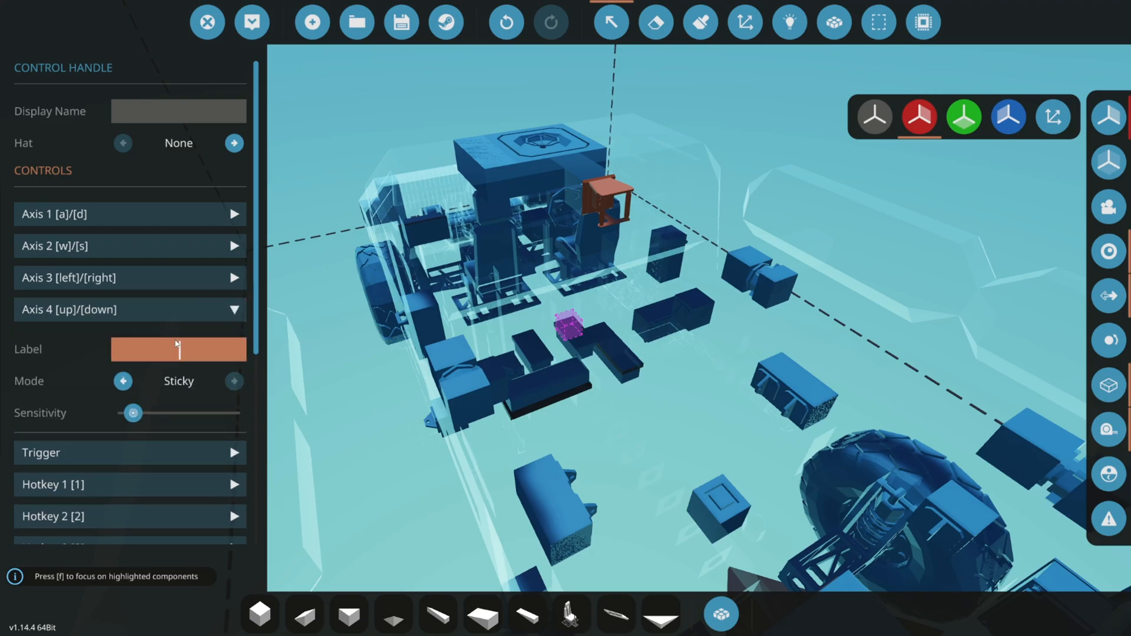
text(Floaties)
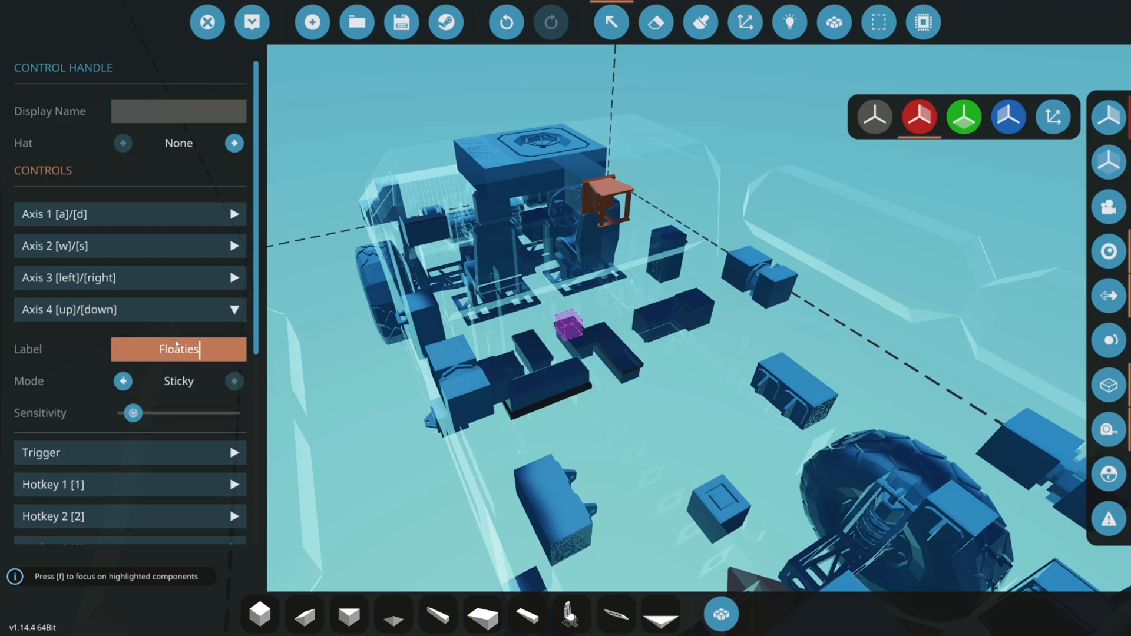
click(252, 21)
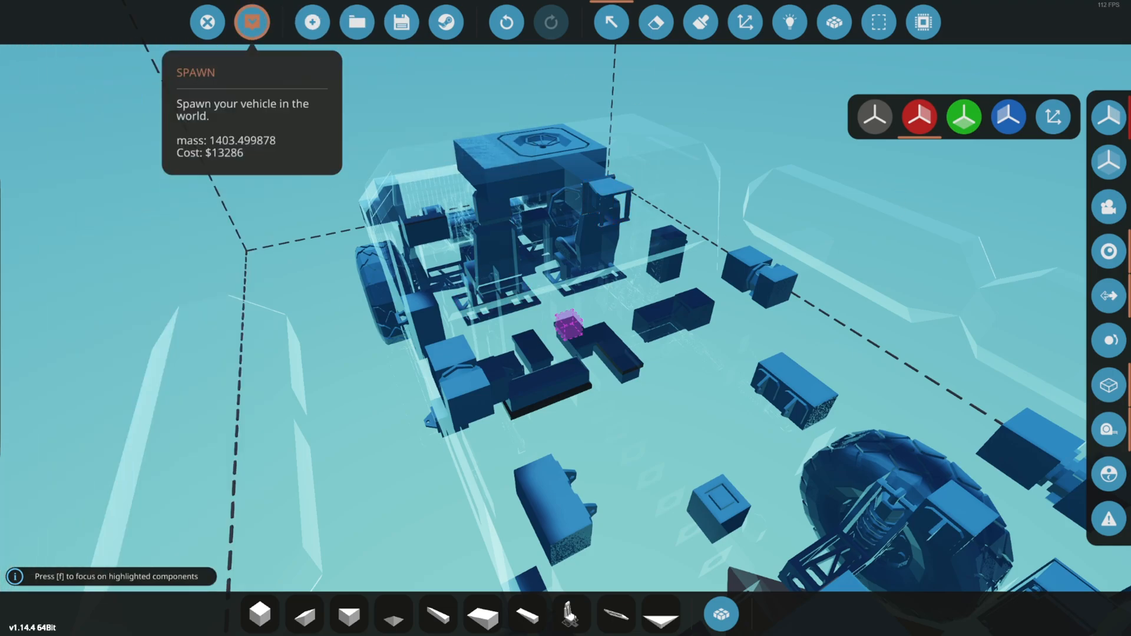
- Spawn the red pickup onto the water with its four float pods raised
click(252, 21)
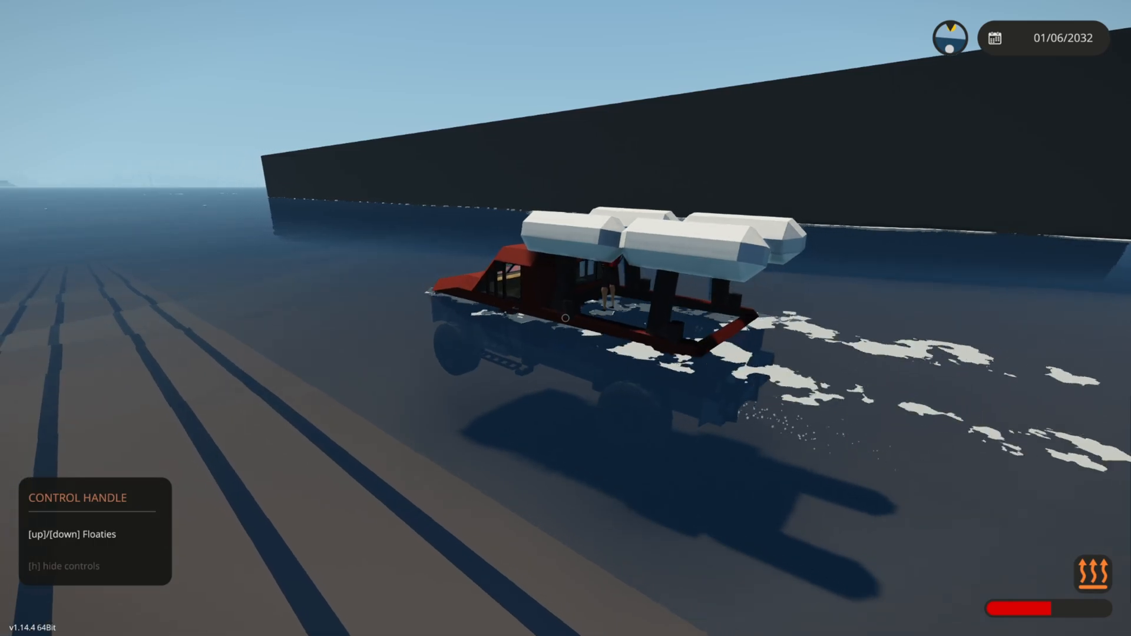
- Run the Floaties axis until the white float pods swing down onto the water
key(down)
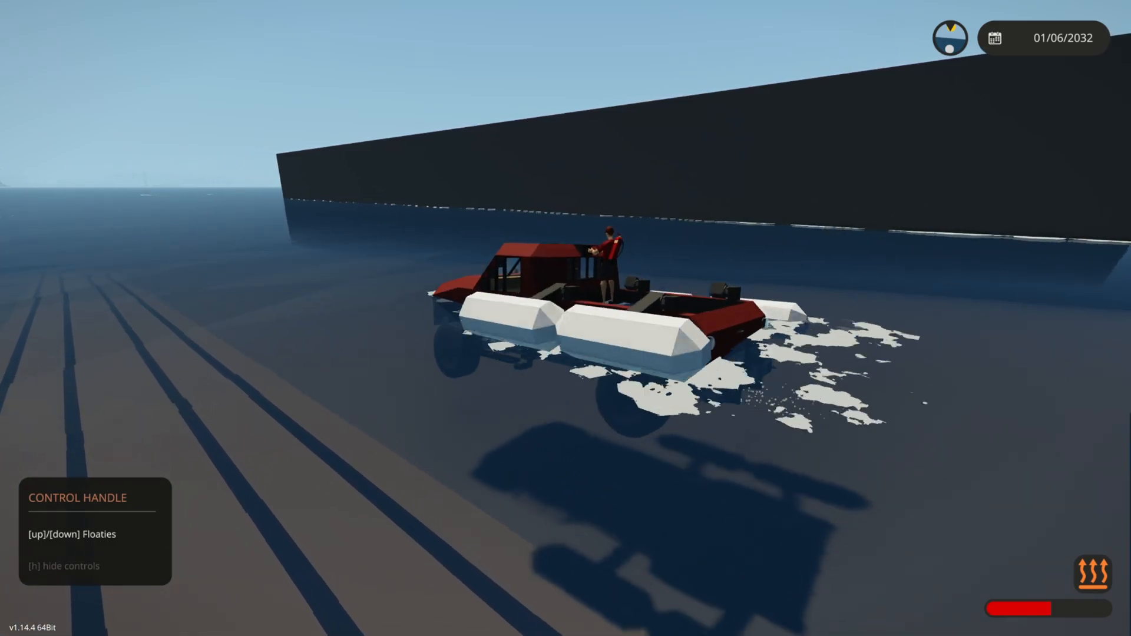
key(up)
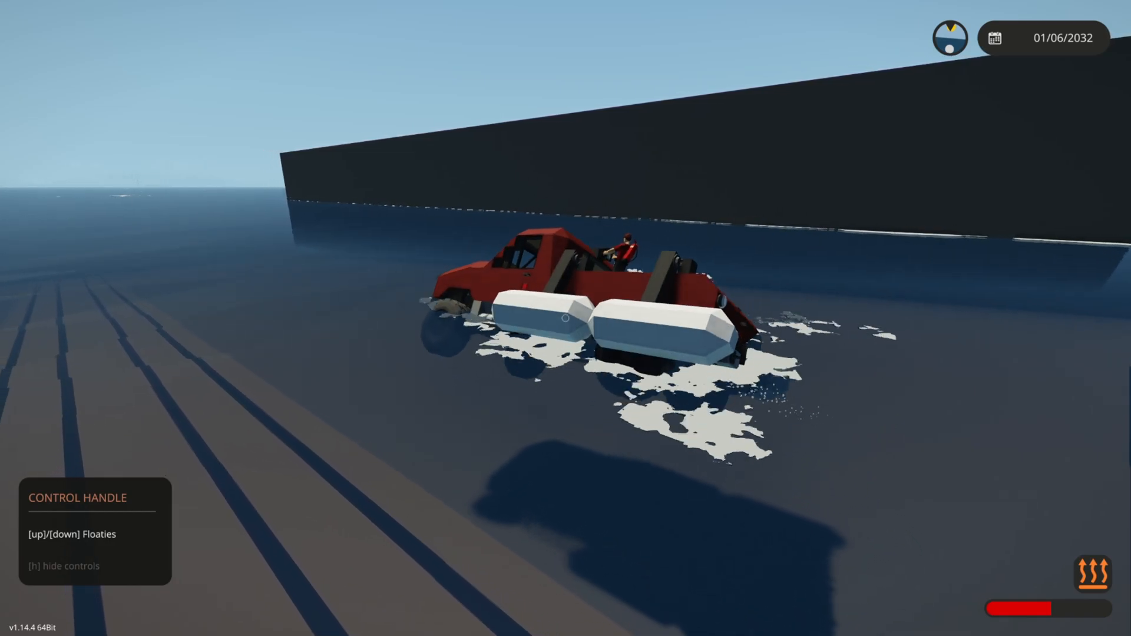
key(up)
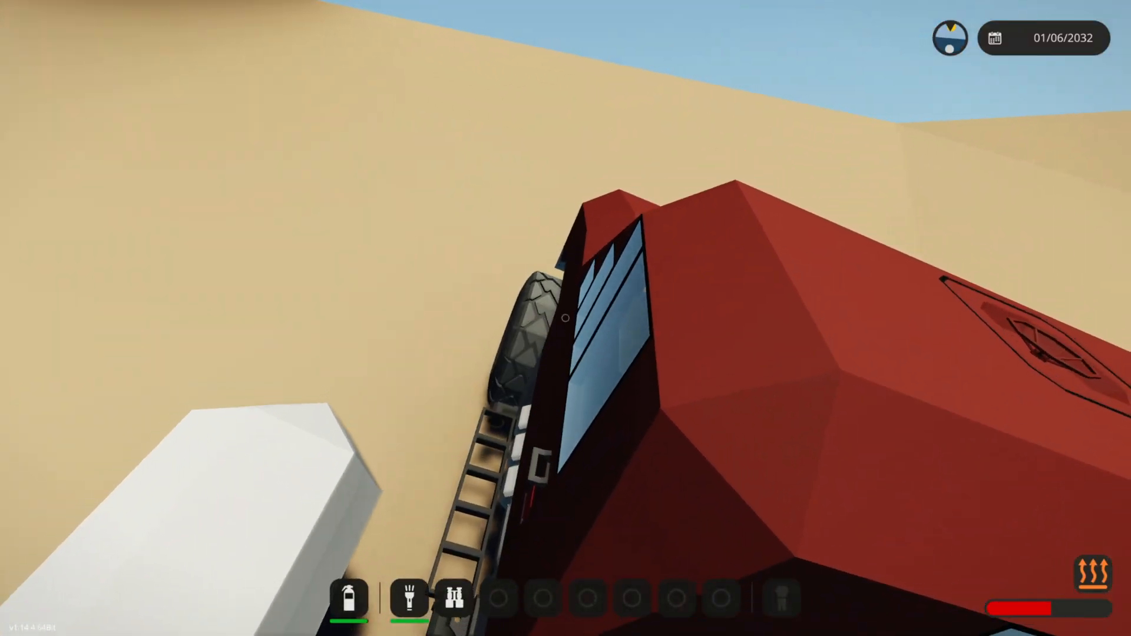
mouse_move(566, 318)
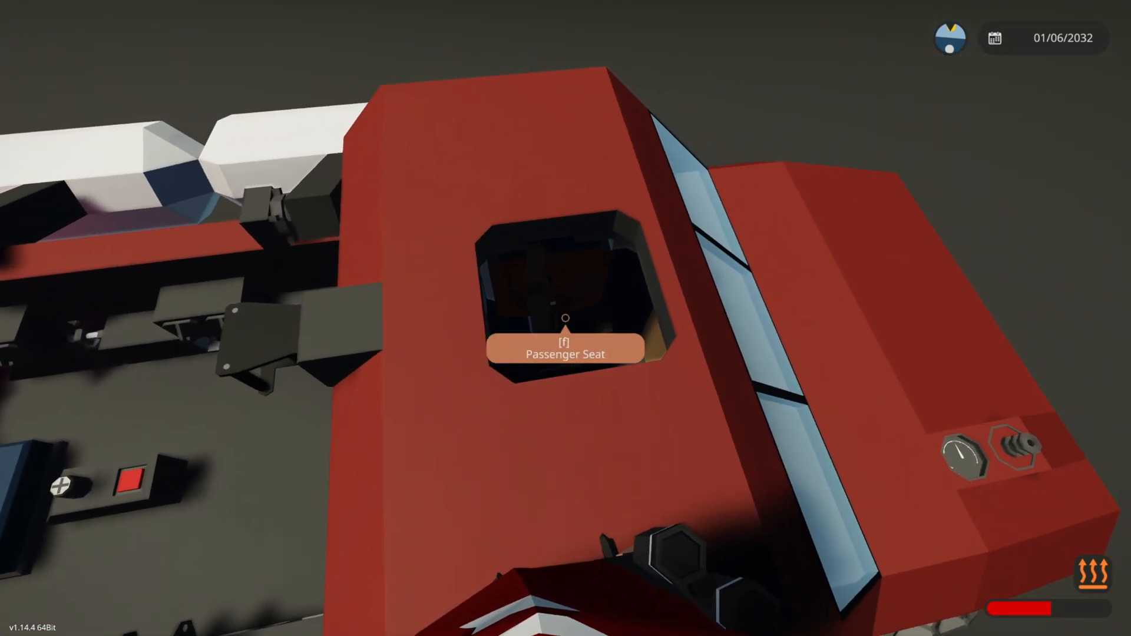
- Sit in the truck's driver seat with F, facing out over the red hood
key(f)
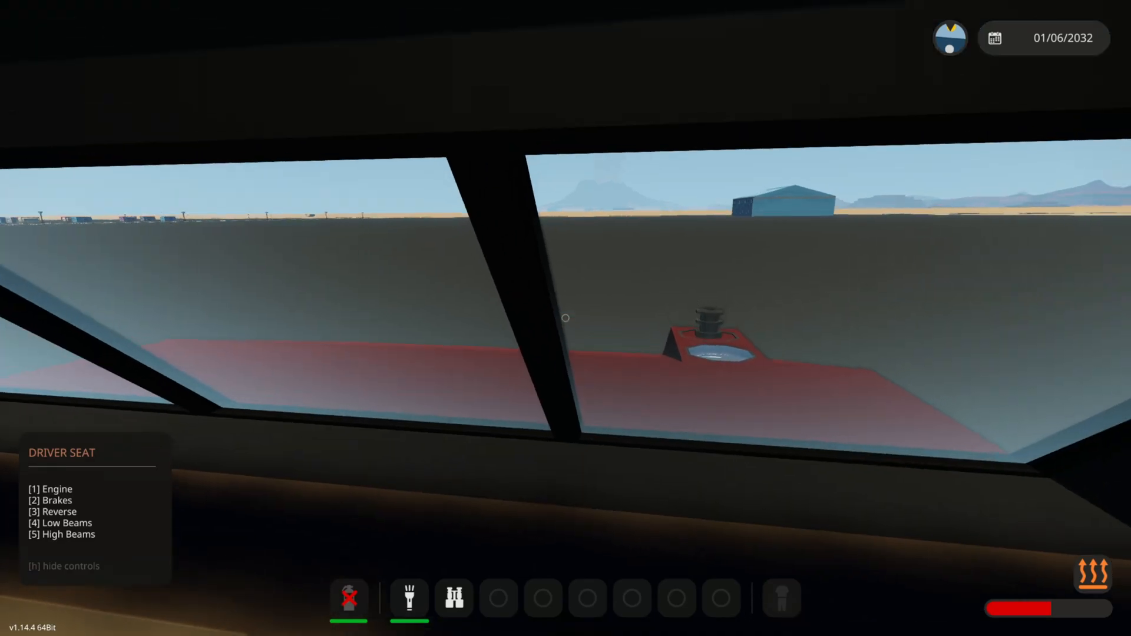